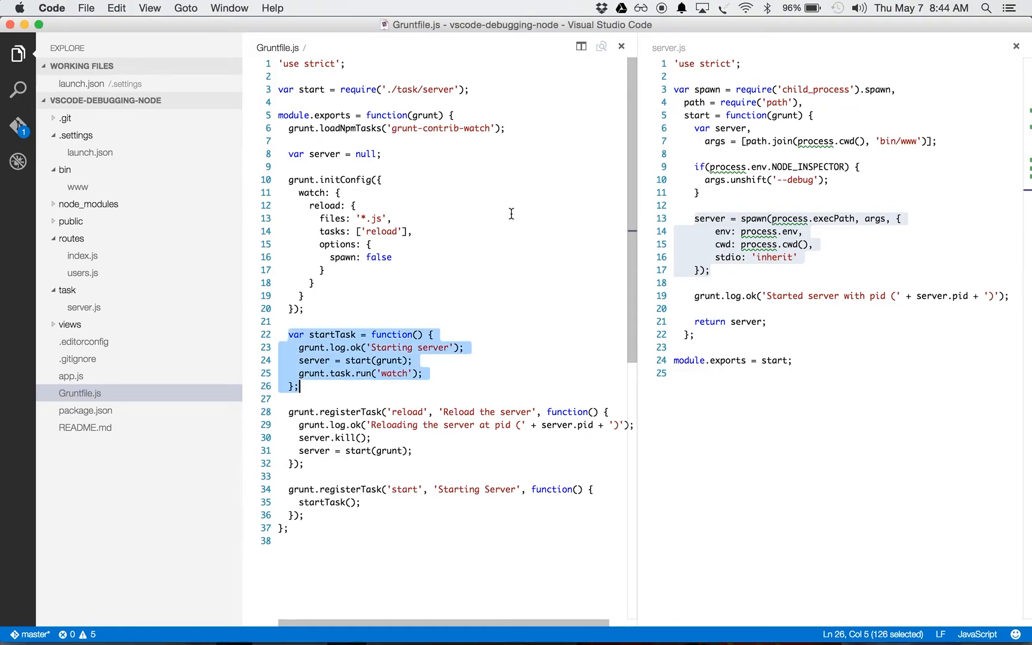
mouse_move(742, 270)
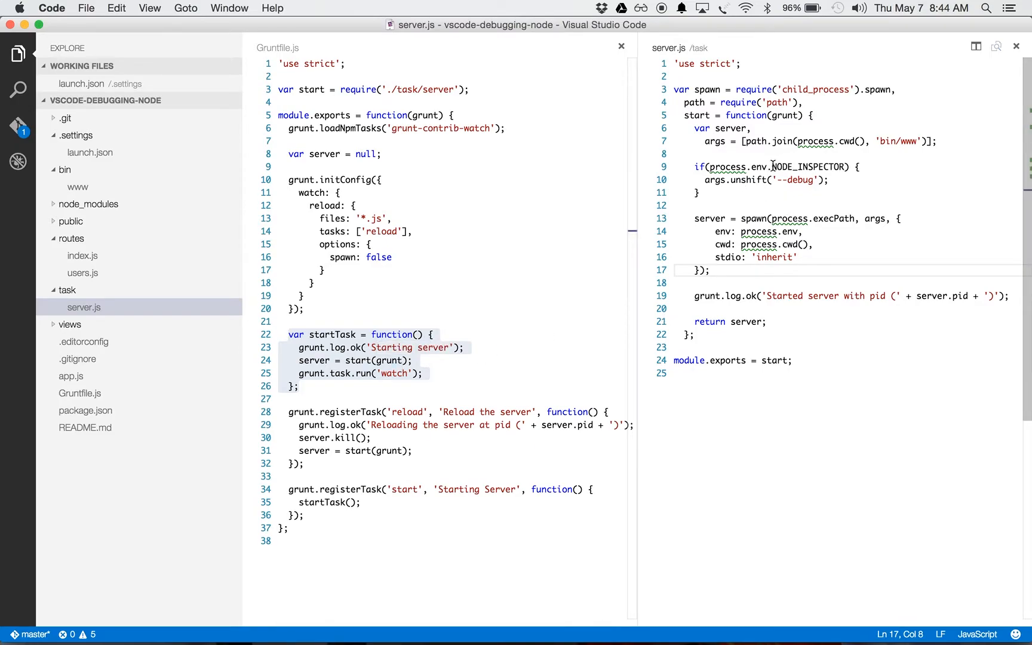
Review the NODE_INSPECTOR check and --debug flag in Gruntfile.js, then show routes/index.js with its breakpoint
double_click(806, 166)
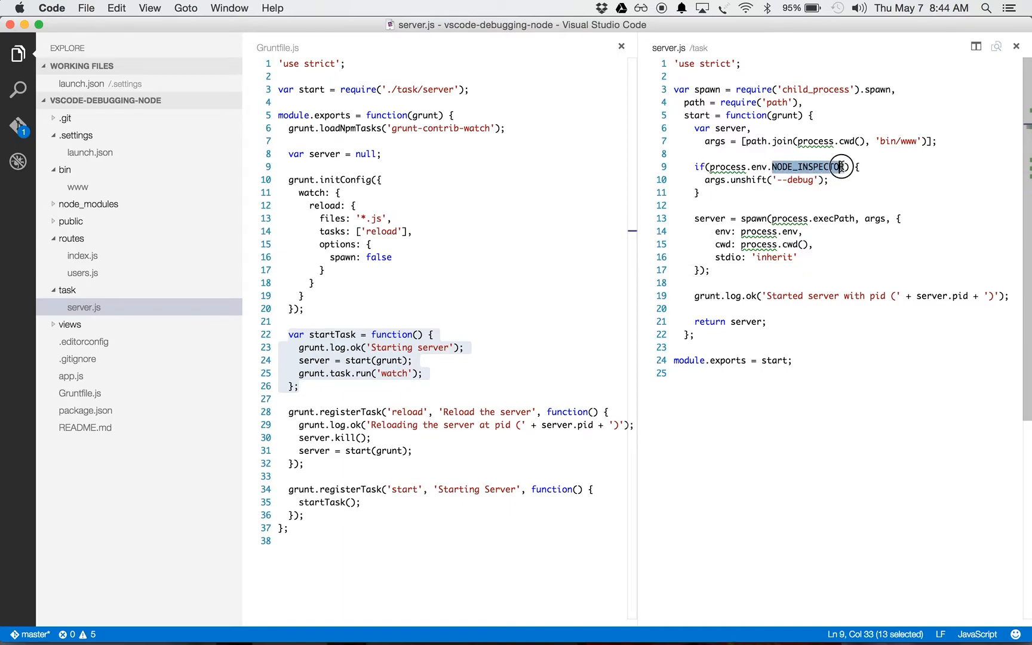
key(shift+Right)
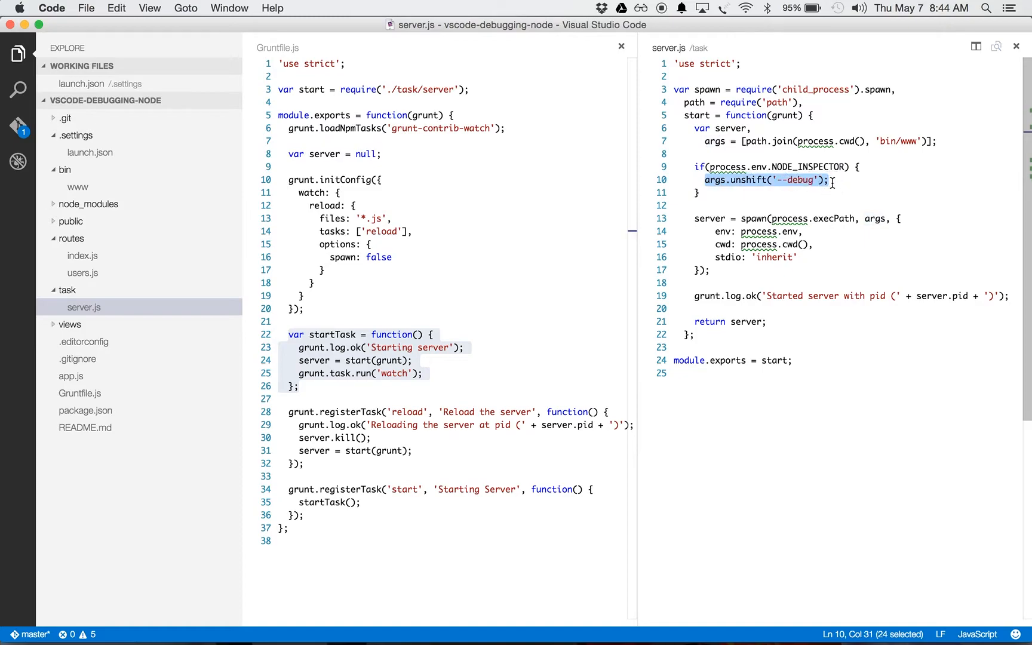
mouse_move(752, 261)
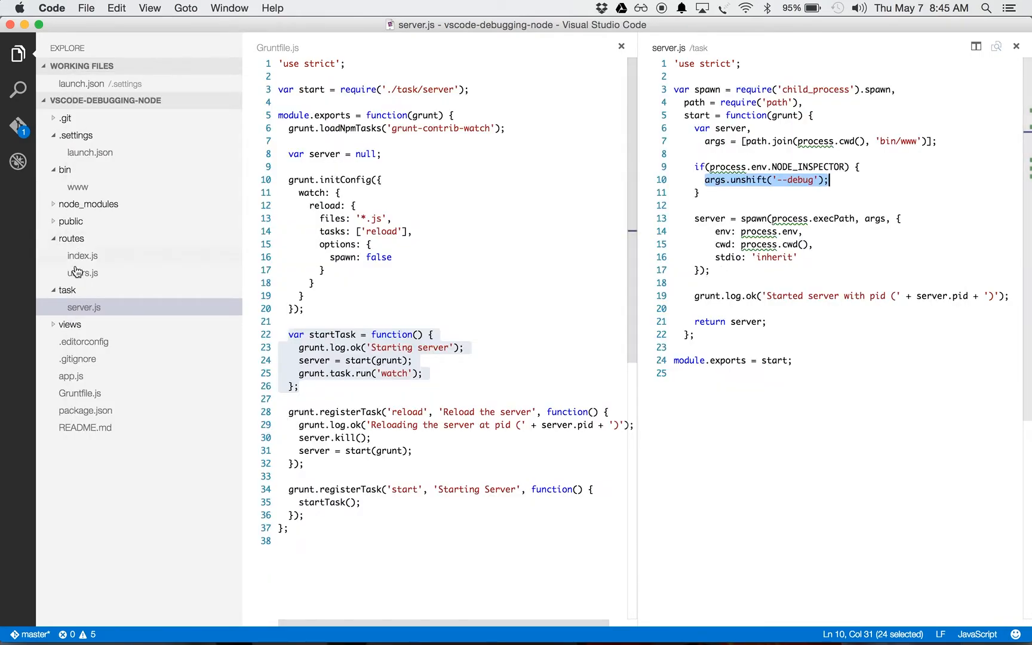
click(82, 256)
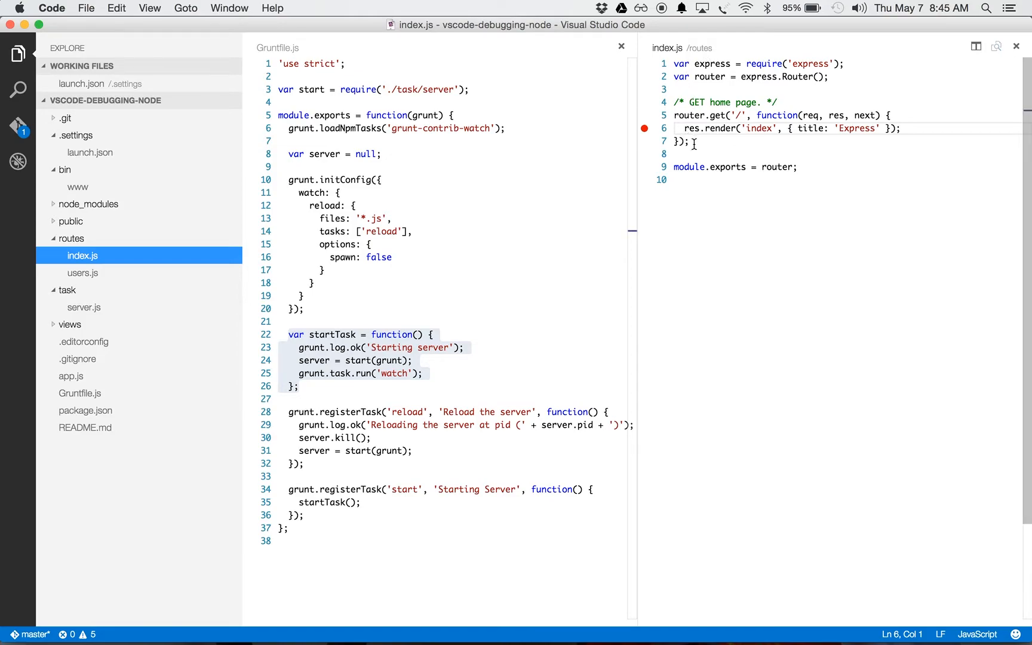
key(cmd+tab)
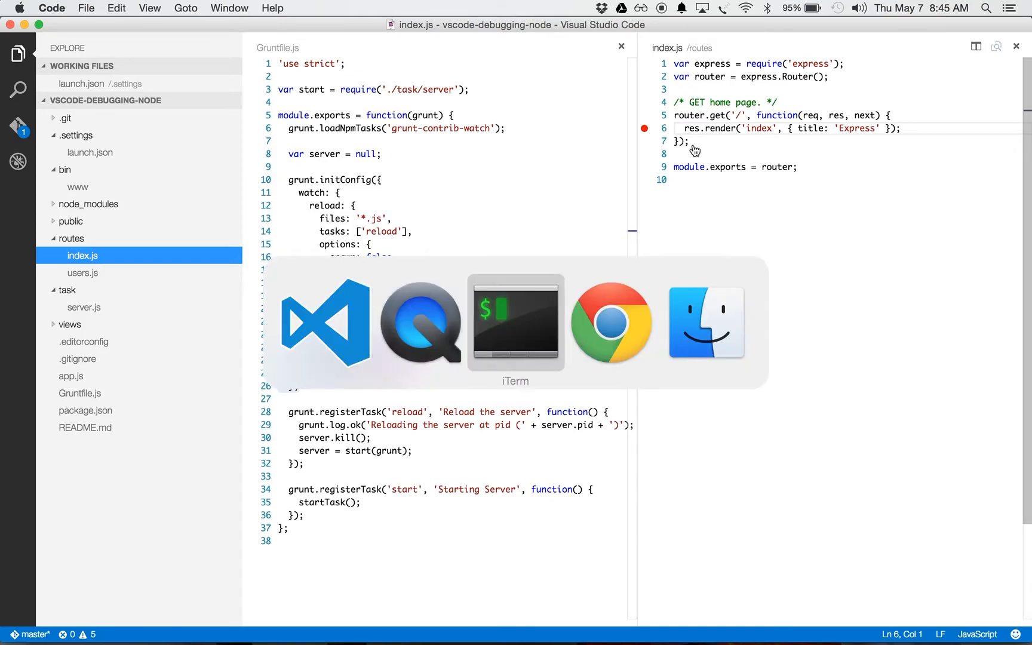
Highlight the Attach configuration name and its 5858 port value in launch.json
click(515, 322)
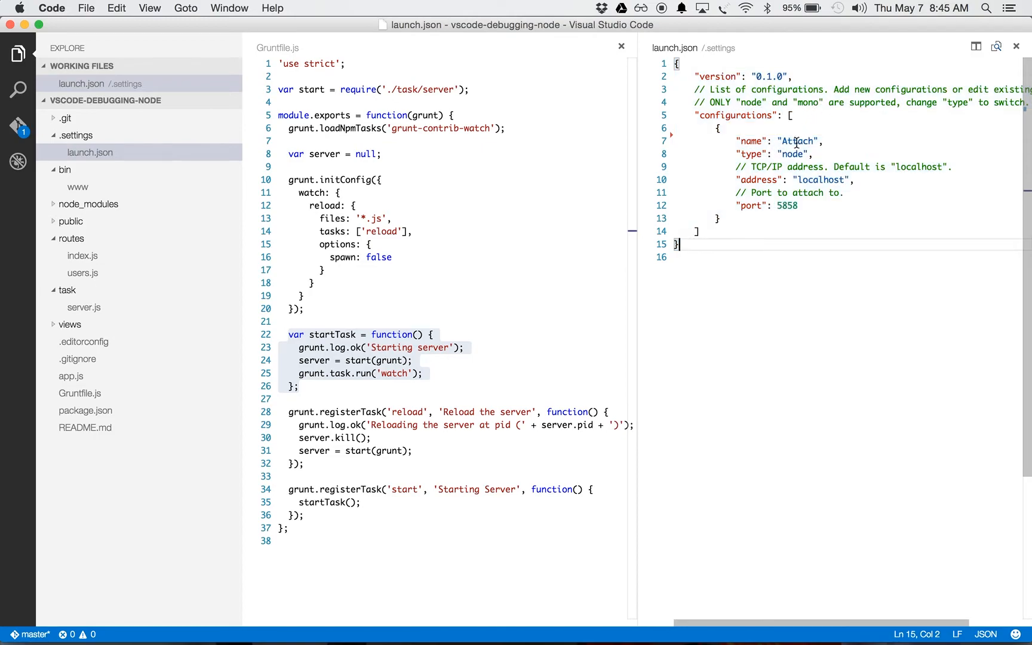
double_click(797, 141)
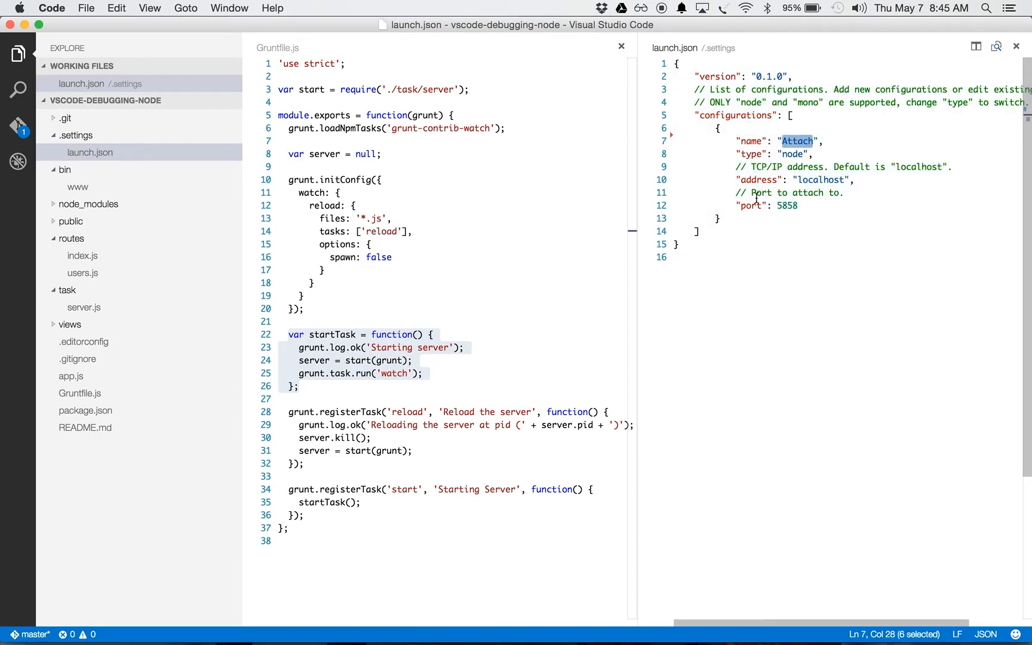
click(785, 205)
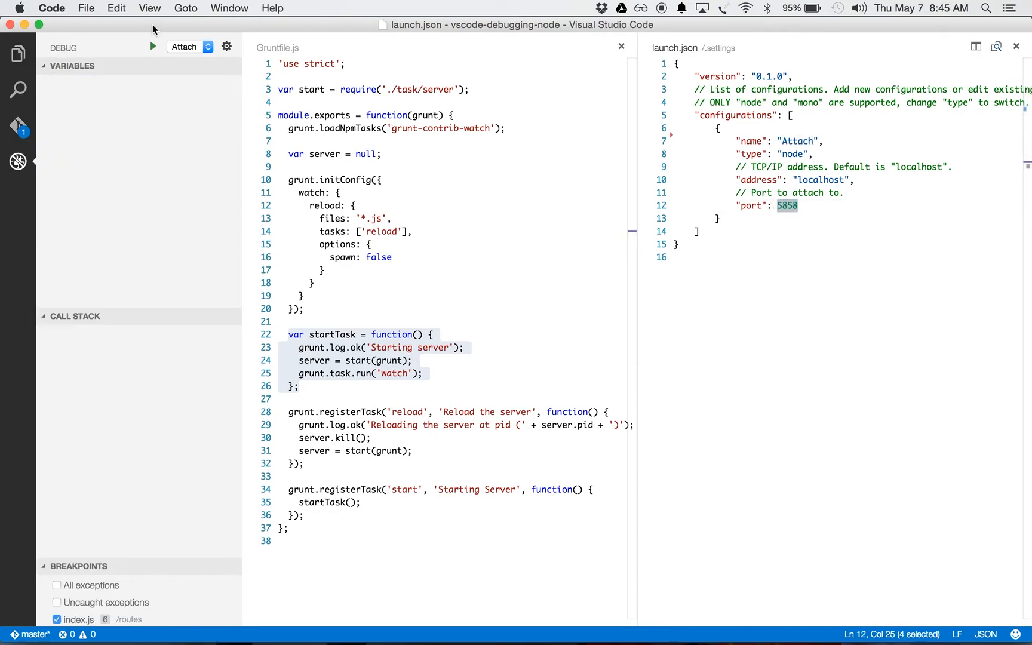
Start the Attach configuration to connect the debugger to the running Node server
click(151, 47)
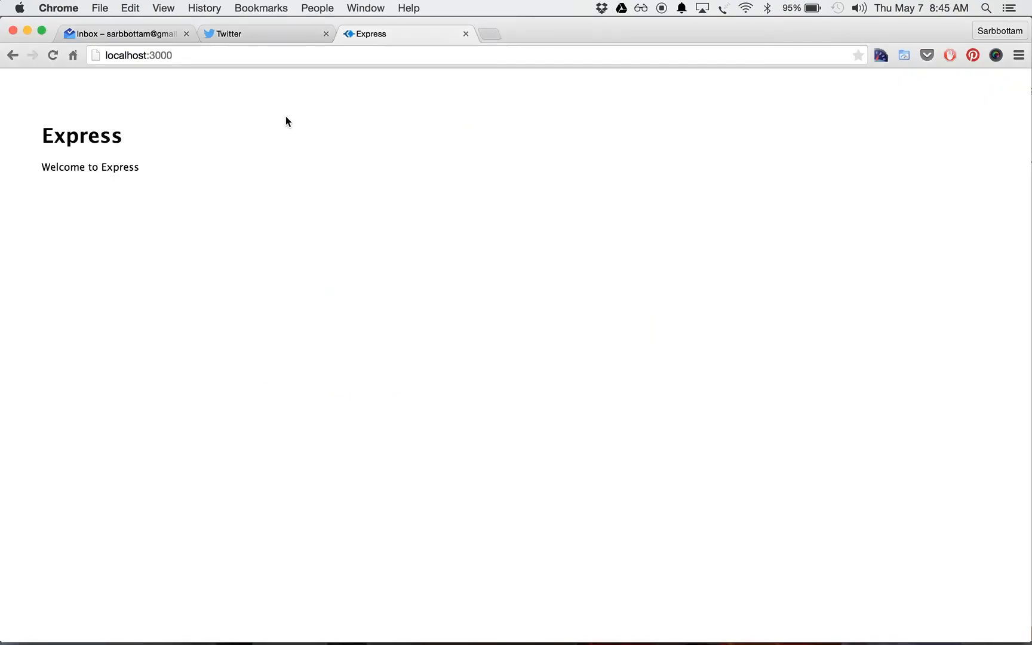
Reload localhost:3000 in Chrome so the debugger pauses at the index.js res.render breakpoint
click(53, 55)
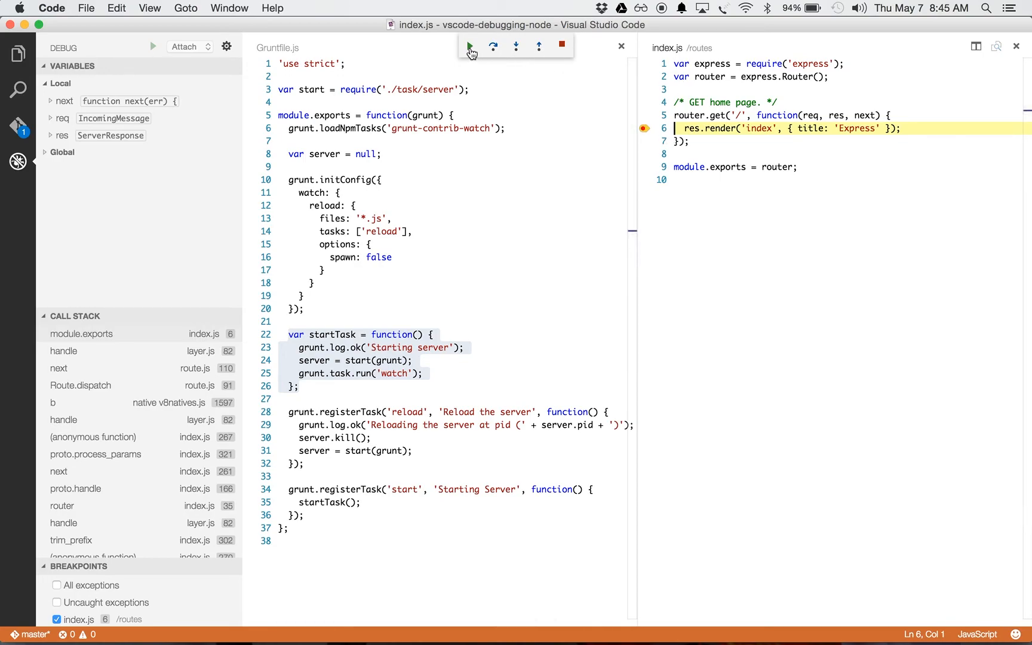
mouse_move(470, 46)
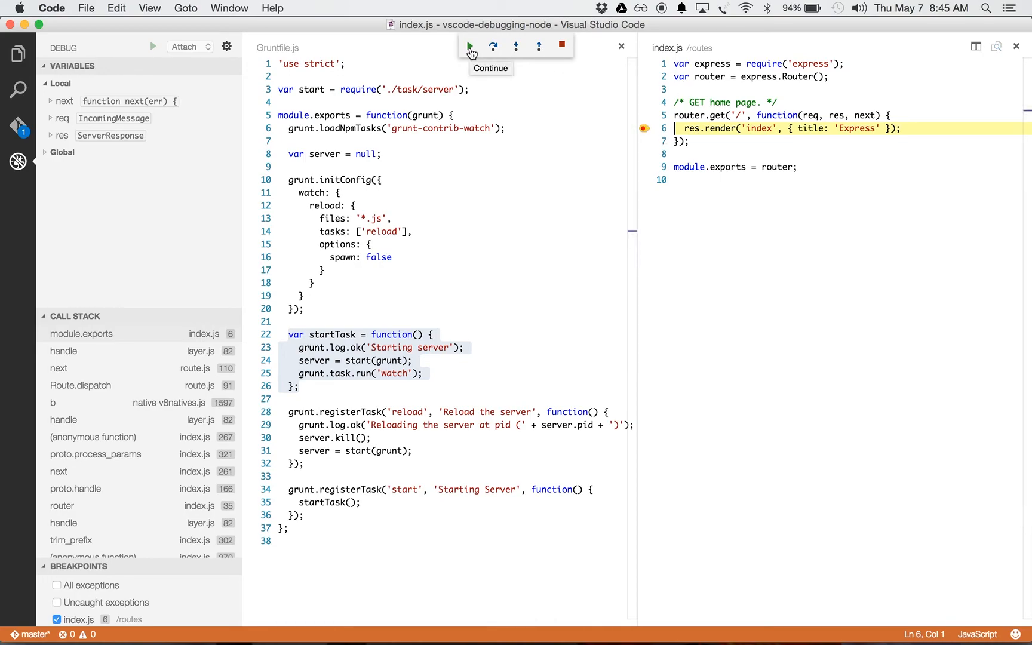